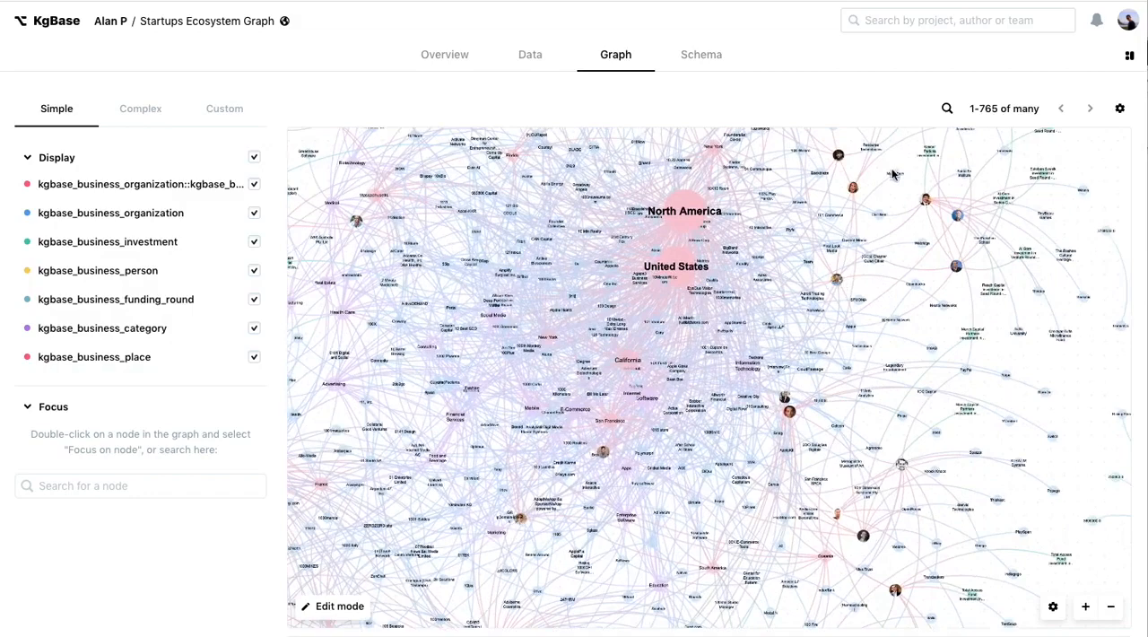
Step: Focus the graph on PayPal by searching 'pa' and choosing it
type("pa")
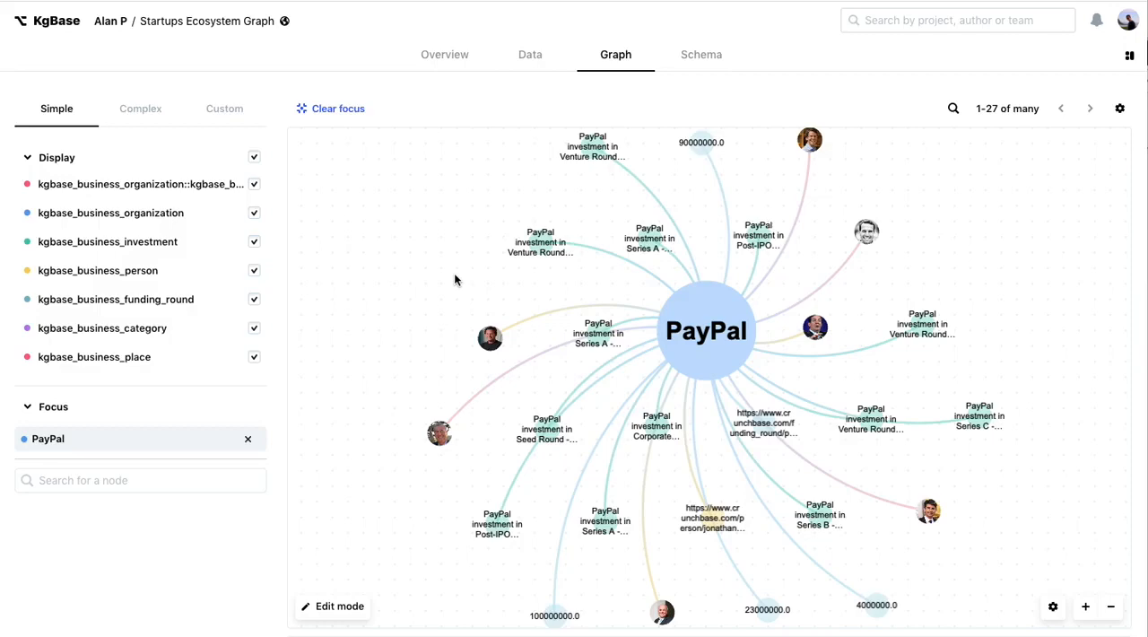
mouse_move(466, 273)
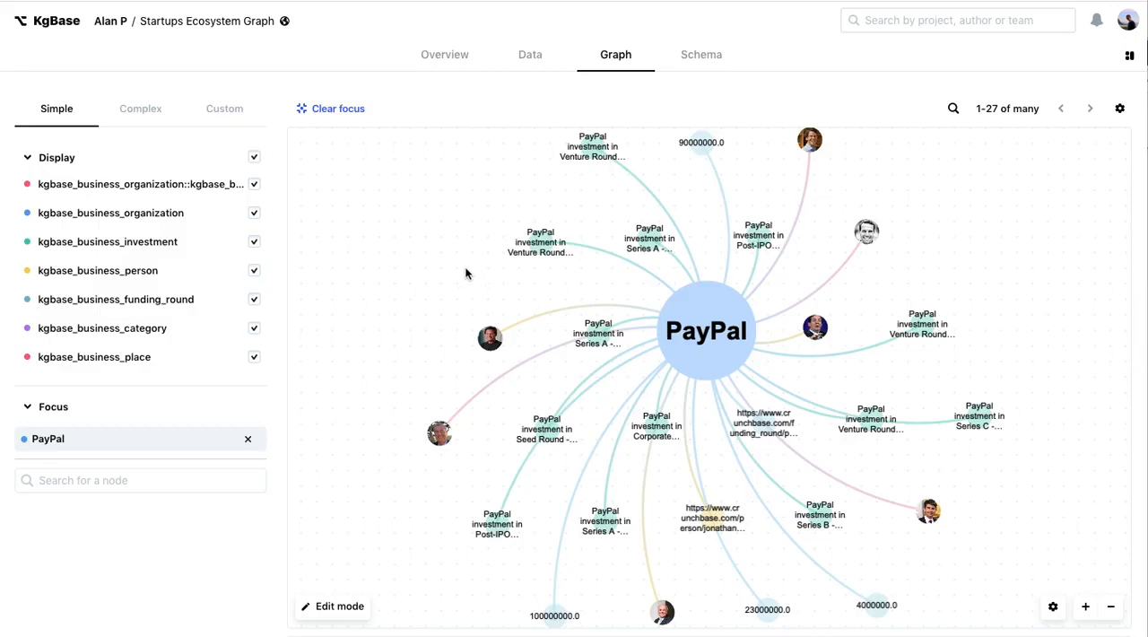
Step: Switch to the Complex tab so the query starts from a single PayPal node
left_click(693, 143)
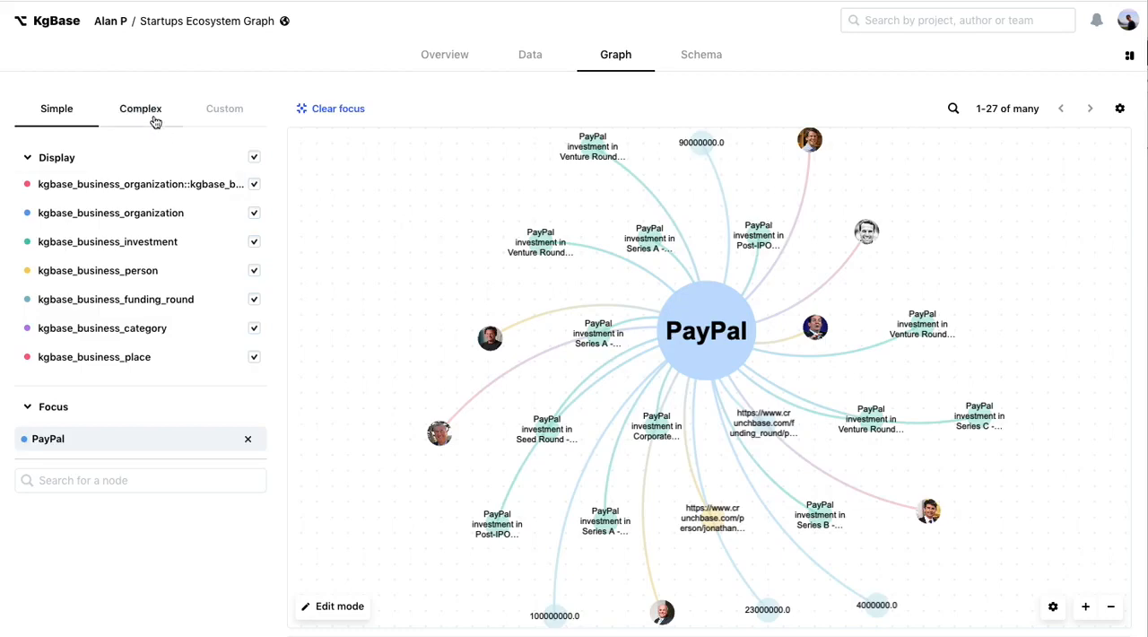
left_click(140, 108)
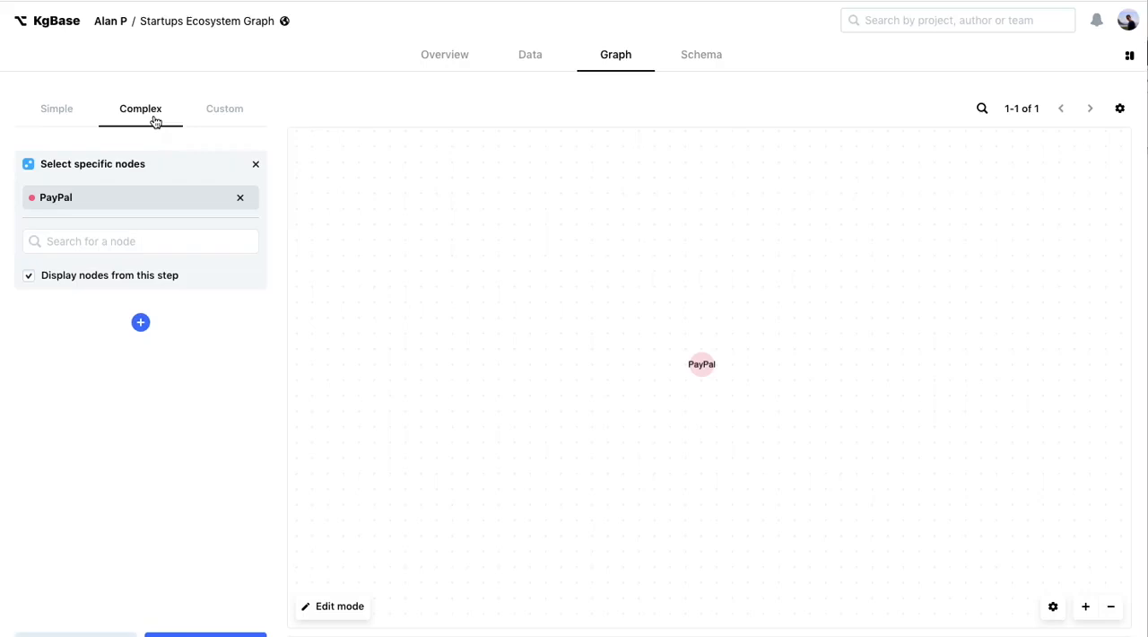
mouse_move(566, 325)
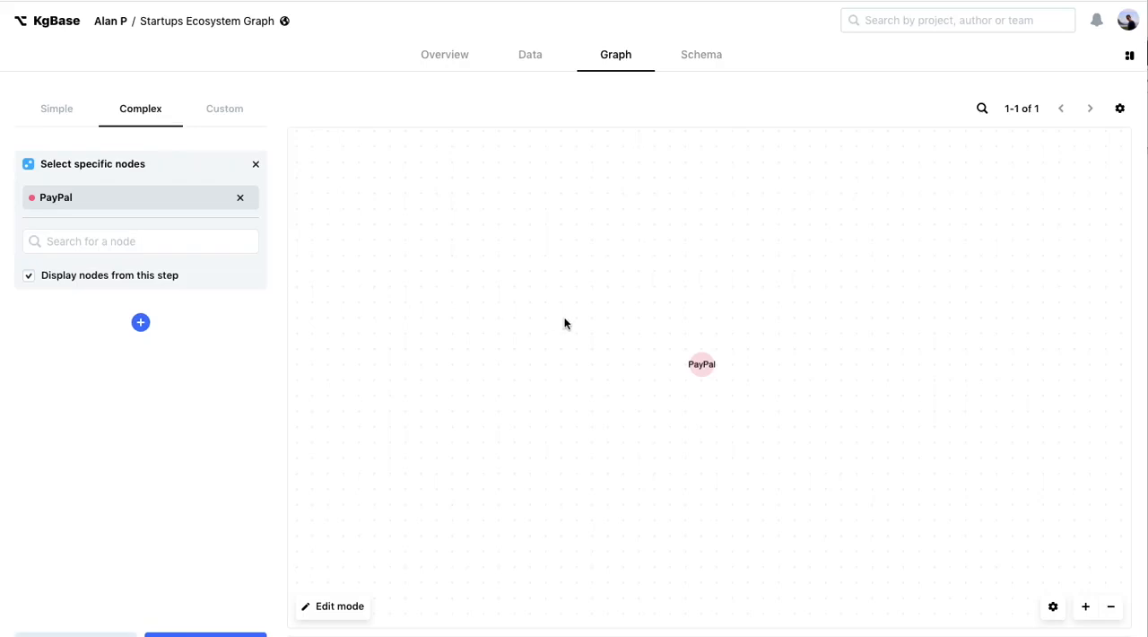
Step: Add a 'Select connected nodes' step after PayPal, returning its 27 neighbours
left_click(140, 323)
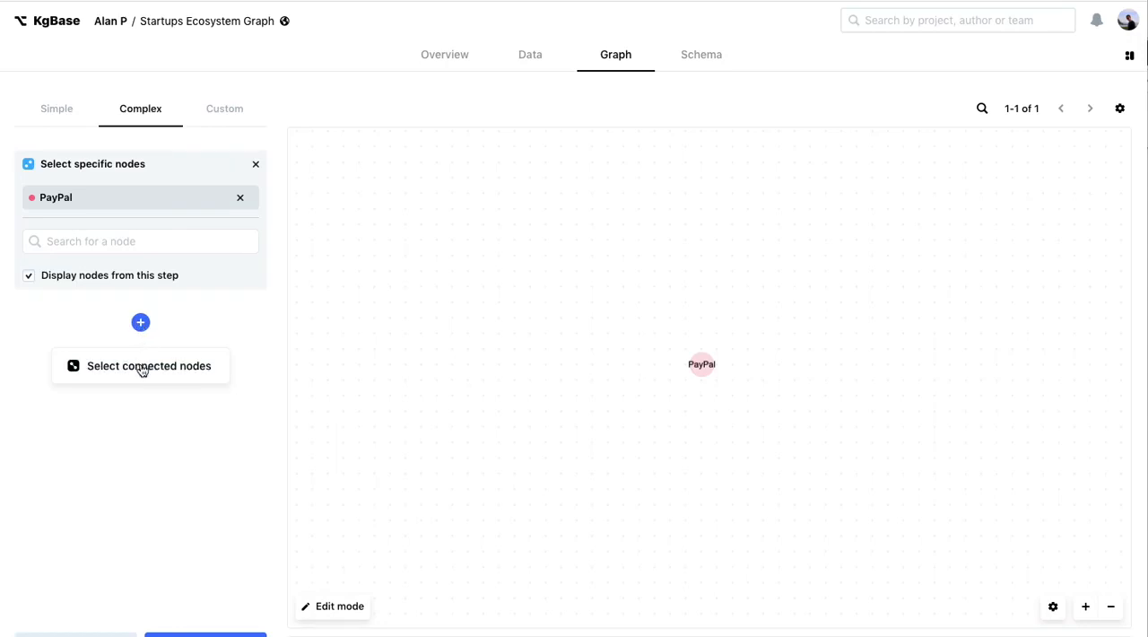
left_click(140, 366)
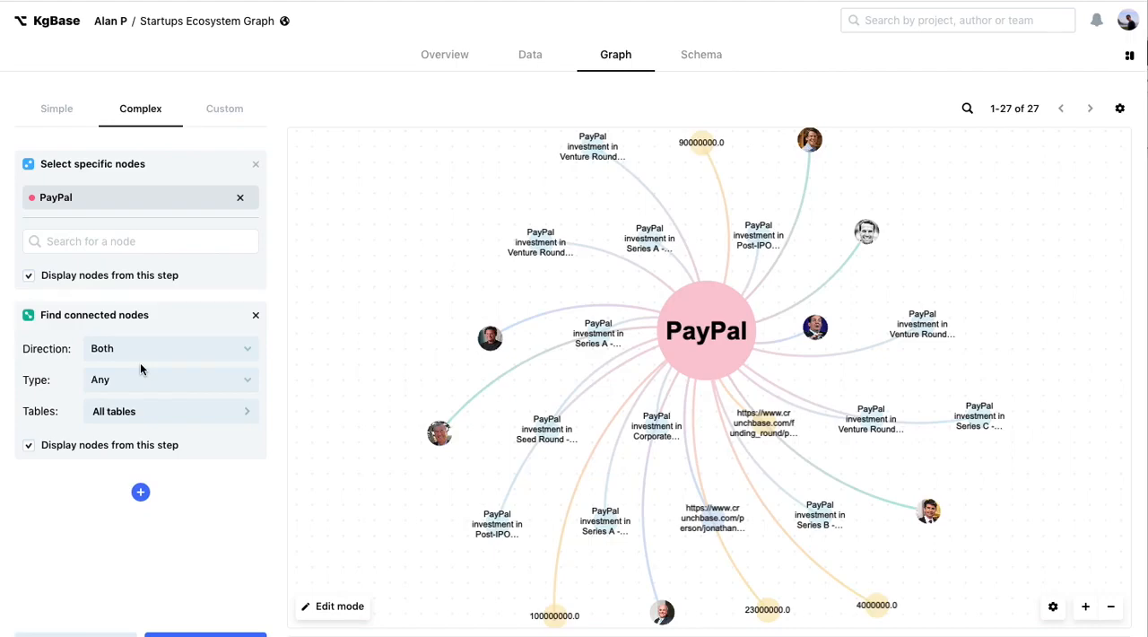
mouse_move(161, 380)
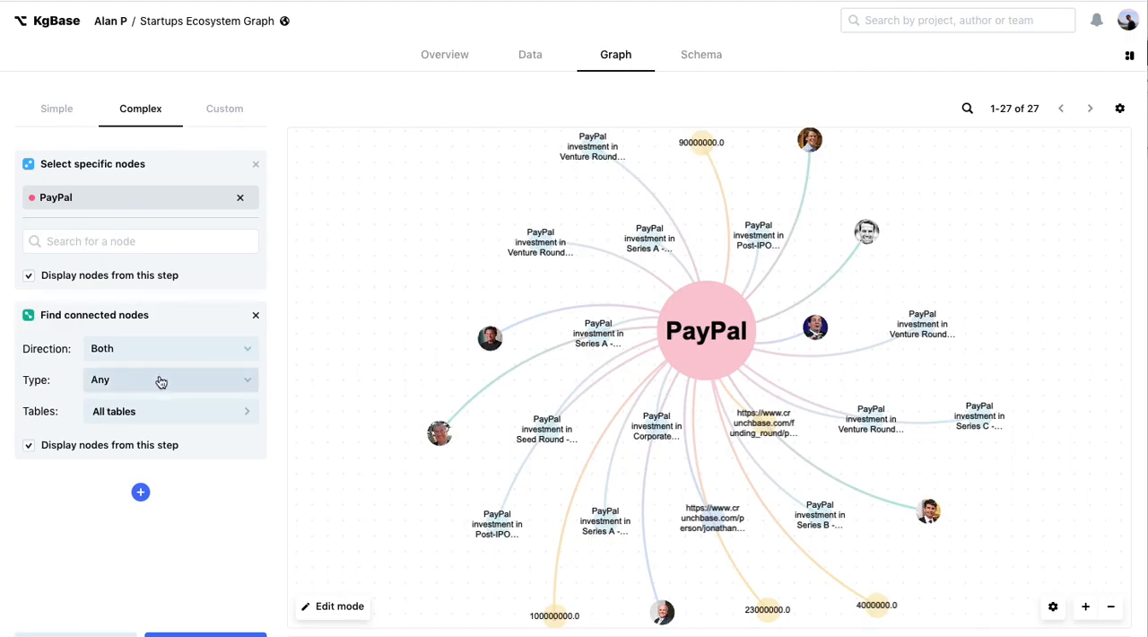
Step: Restrict the connected-nodes step to 'advises (in)', leaving 9 advisor nodes
left_click(169, 380)
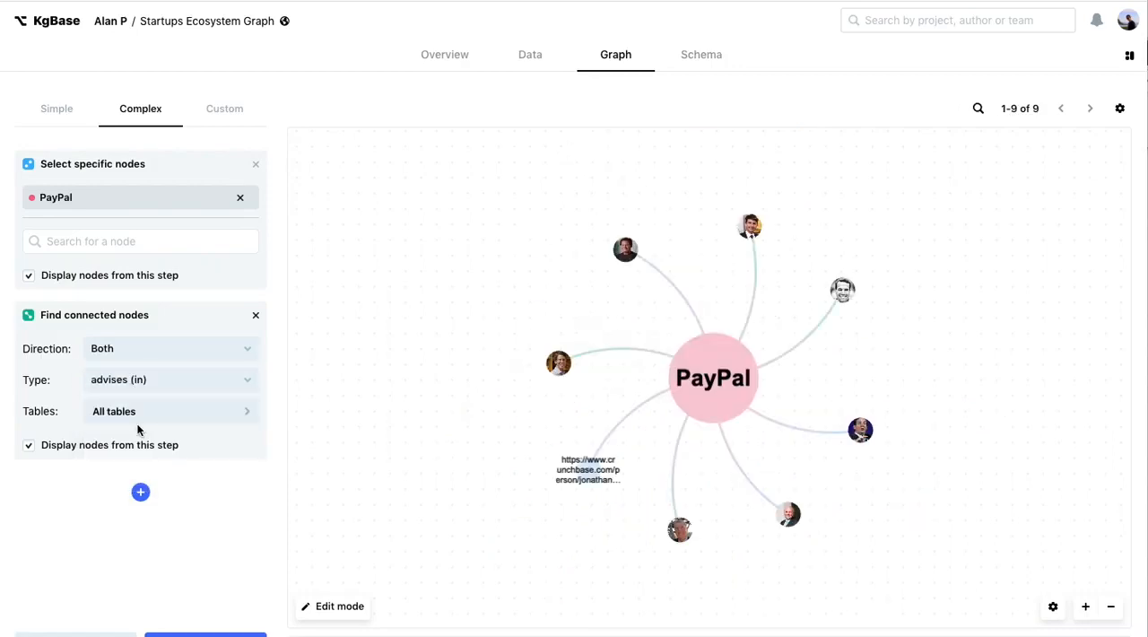
mouse_move(181, 495)
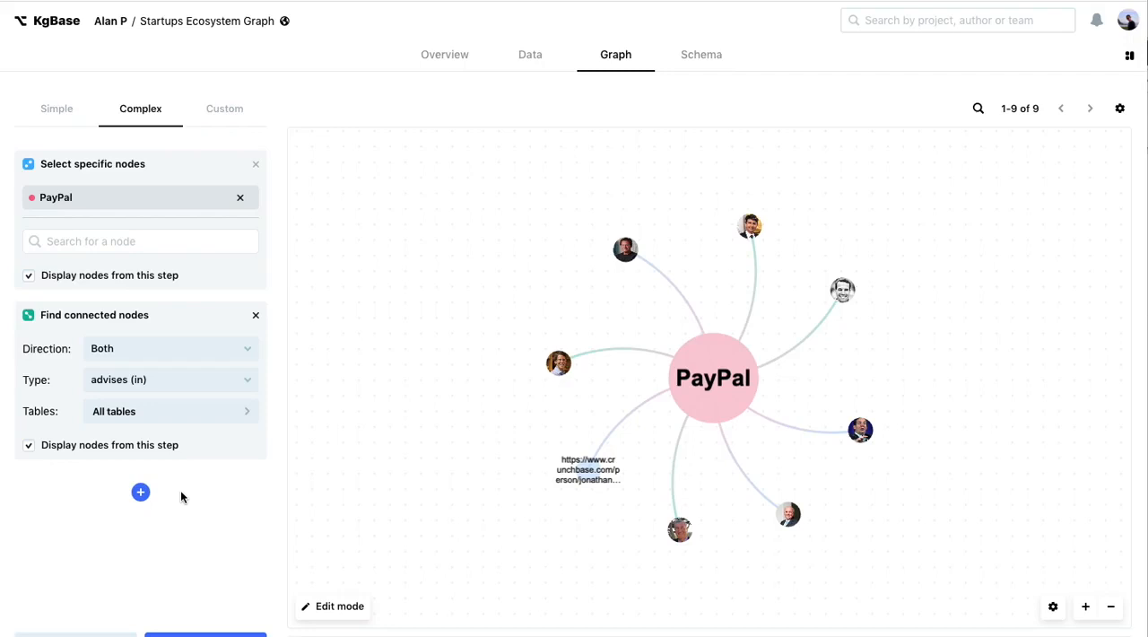
mouse_move(199, 505)
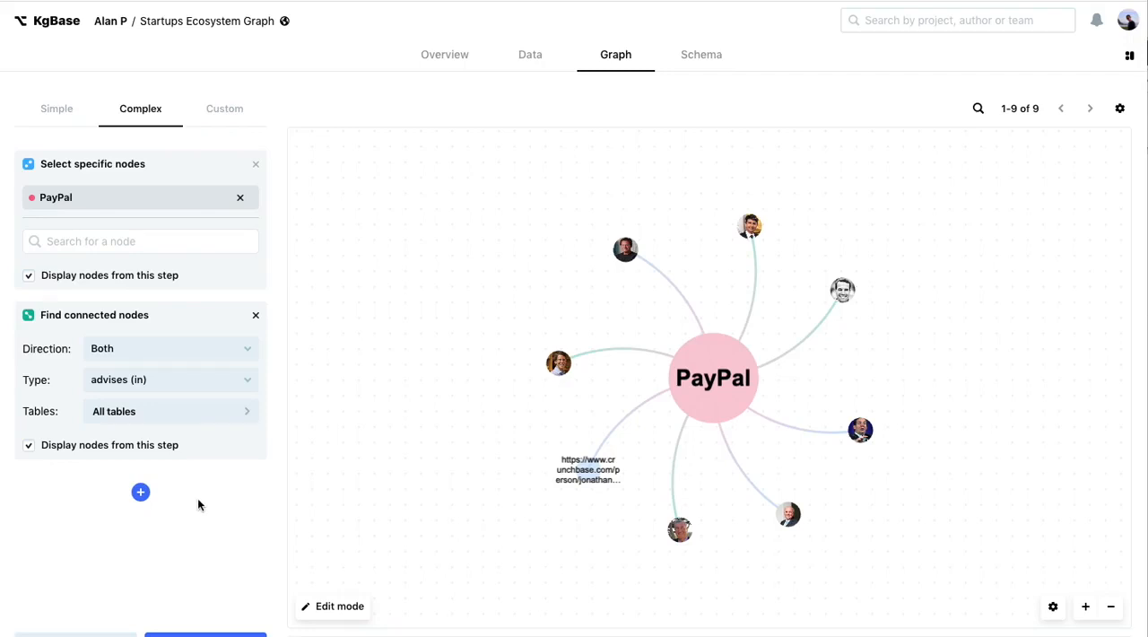
mouse_move(140, 491)
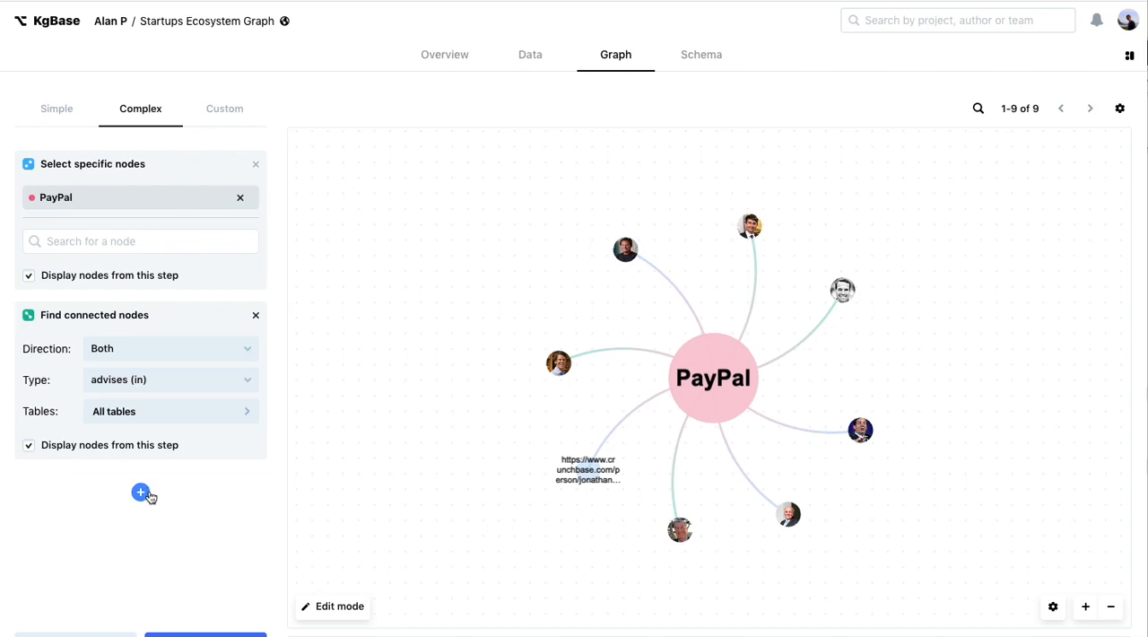
Step: Add a second connected-nodes step typed 'advises (out)', reaching 50 advised organizations
left_click(140, 493)
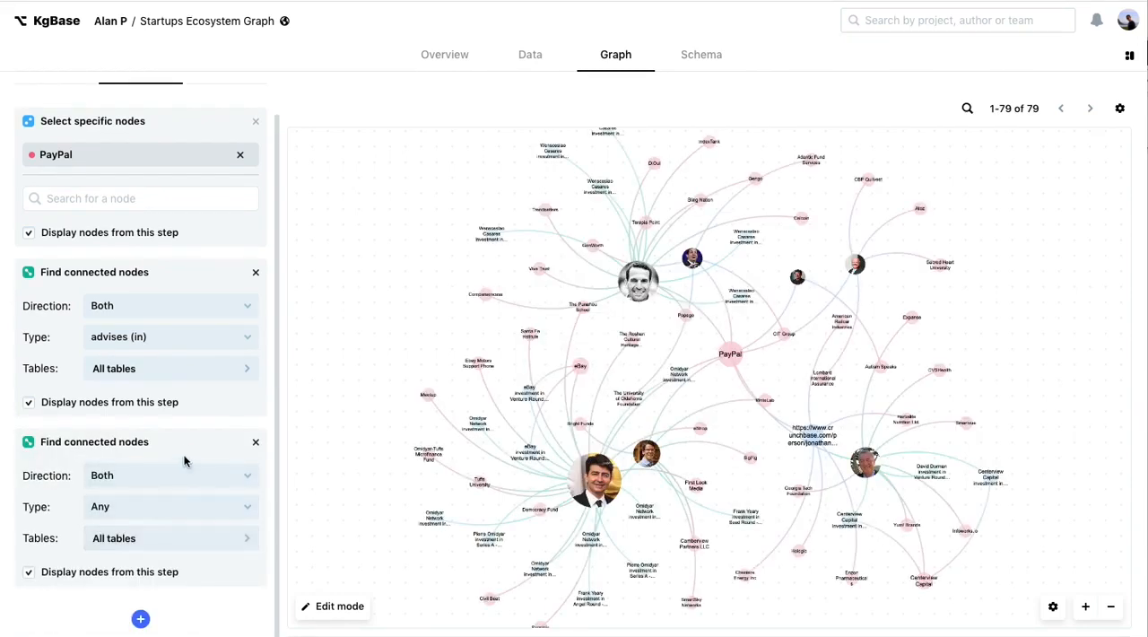
mouse_move(176, 506)
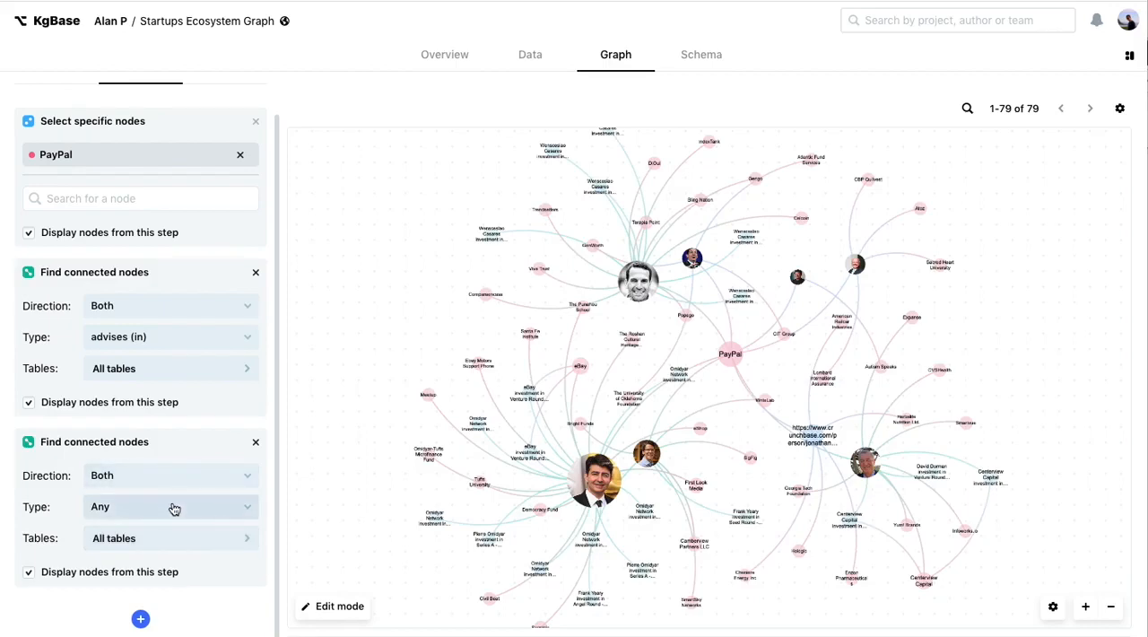
left_click(170, 506)
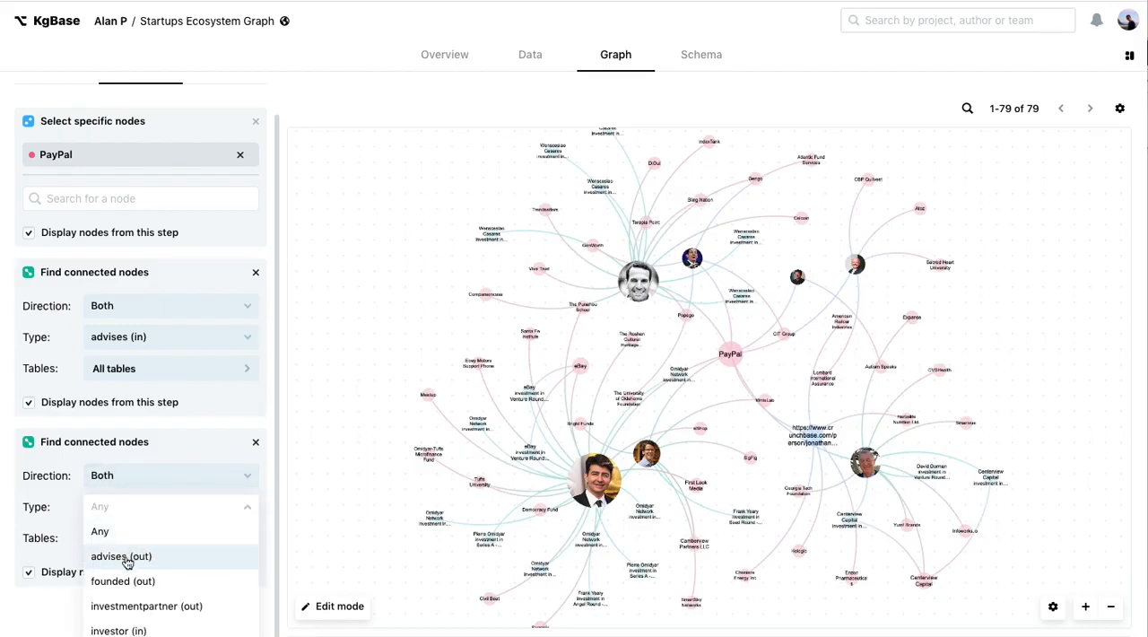
mouse_move(127, 561)
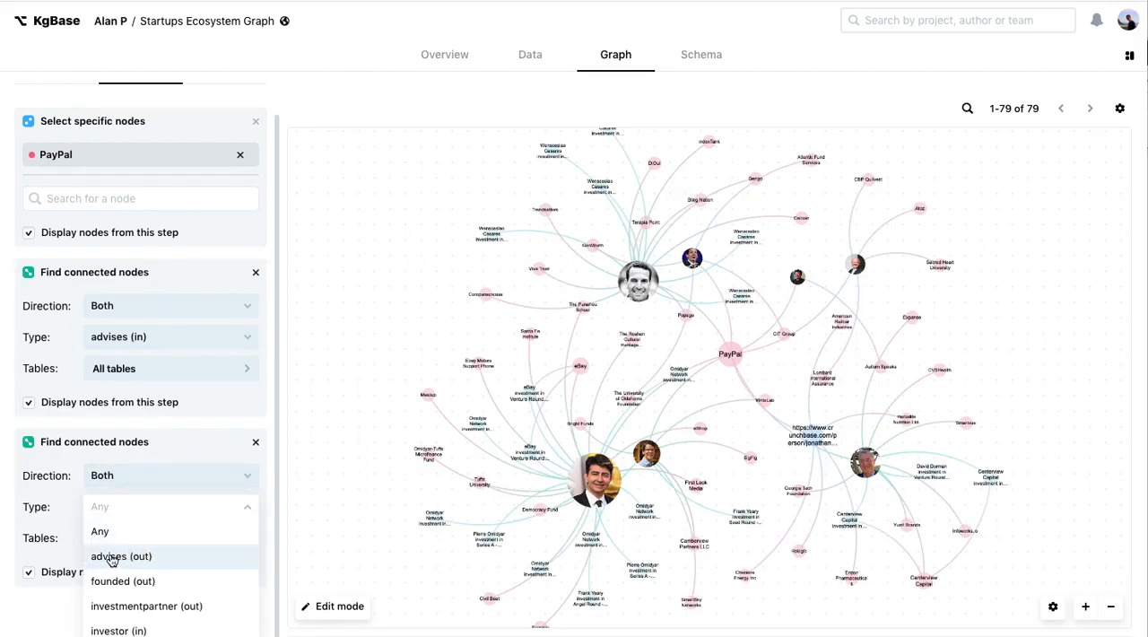
left_click(122, 556)
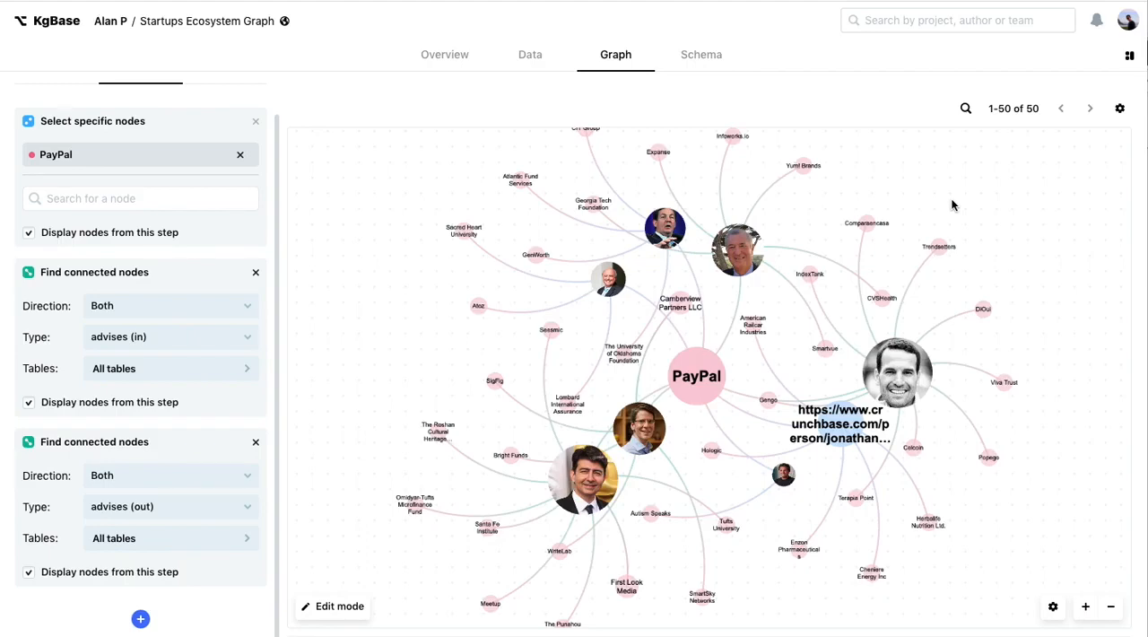
mouse_move(882, 176)
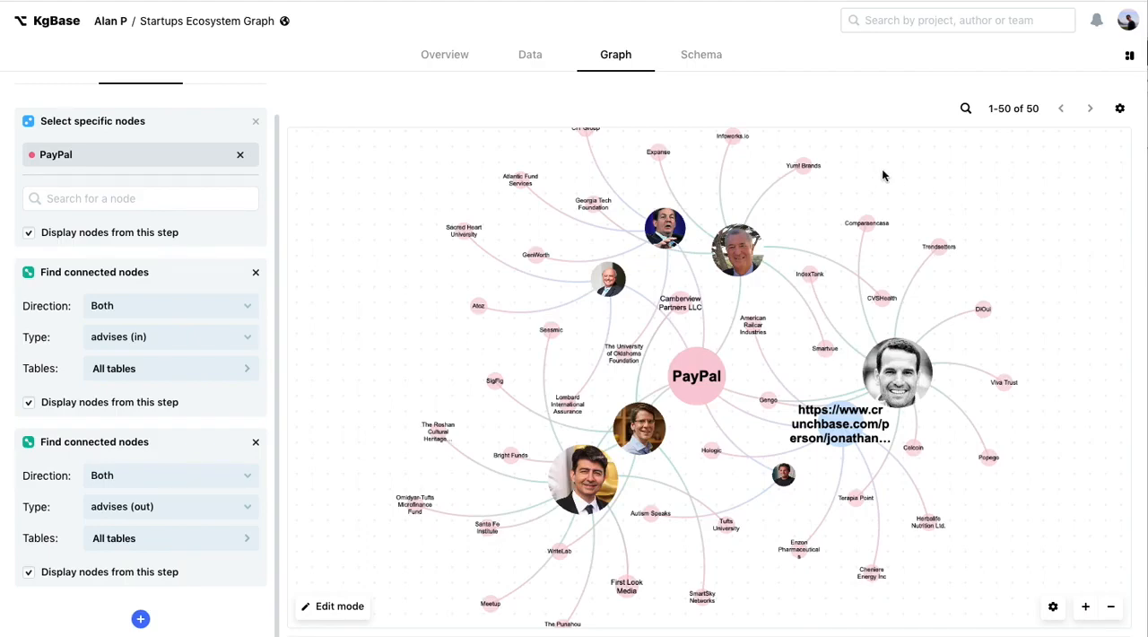
mouse_move(204, 505)
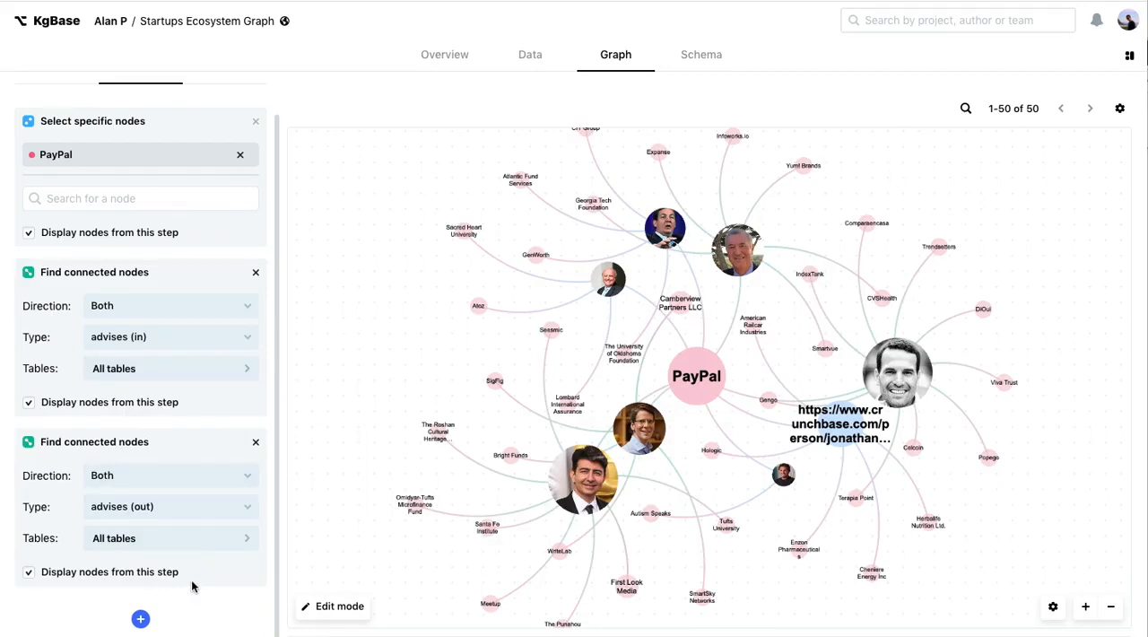
Step: Add a third connected-nodes step below the second one
left_click(696, 375)
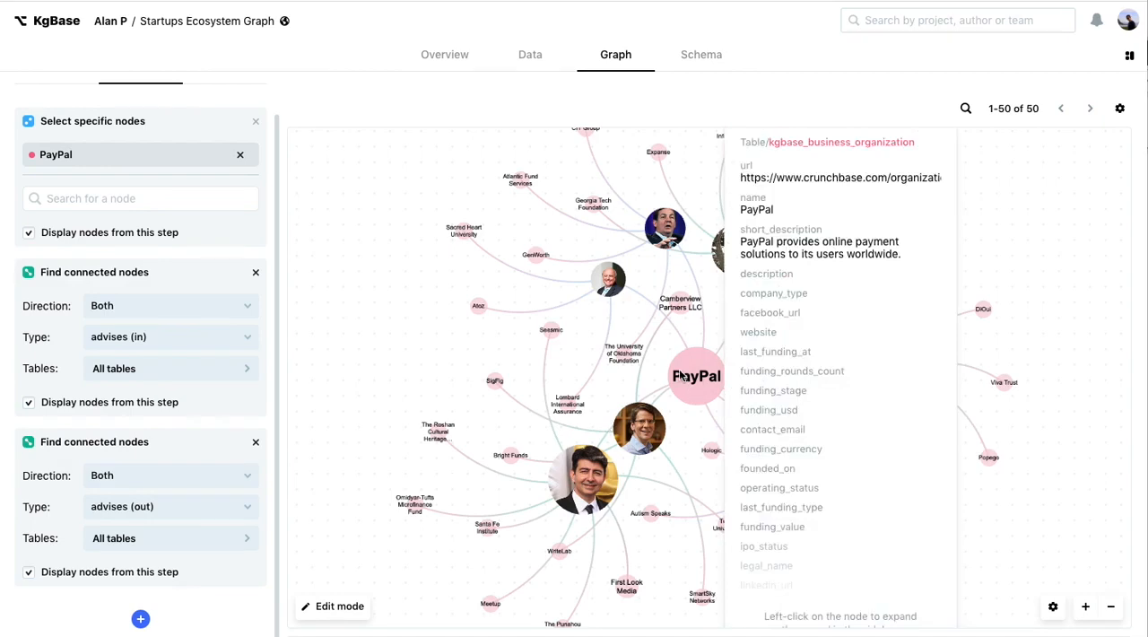
mouse_move(678, 327)
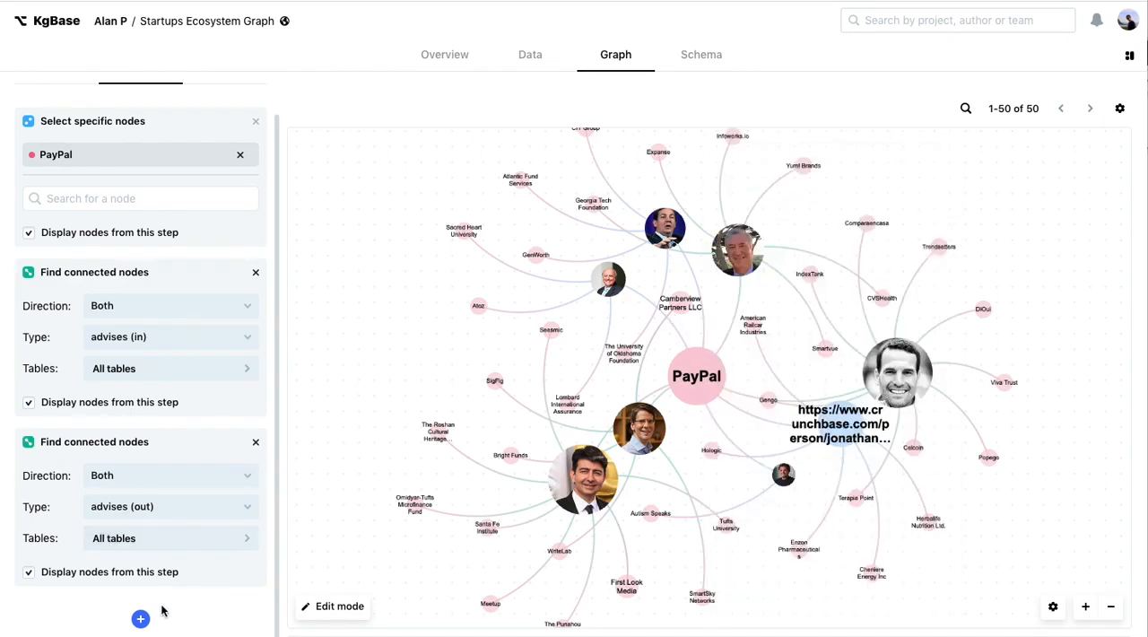
mouse_move(190, 545)
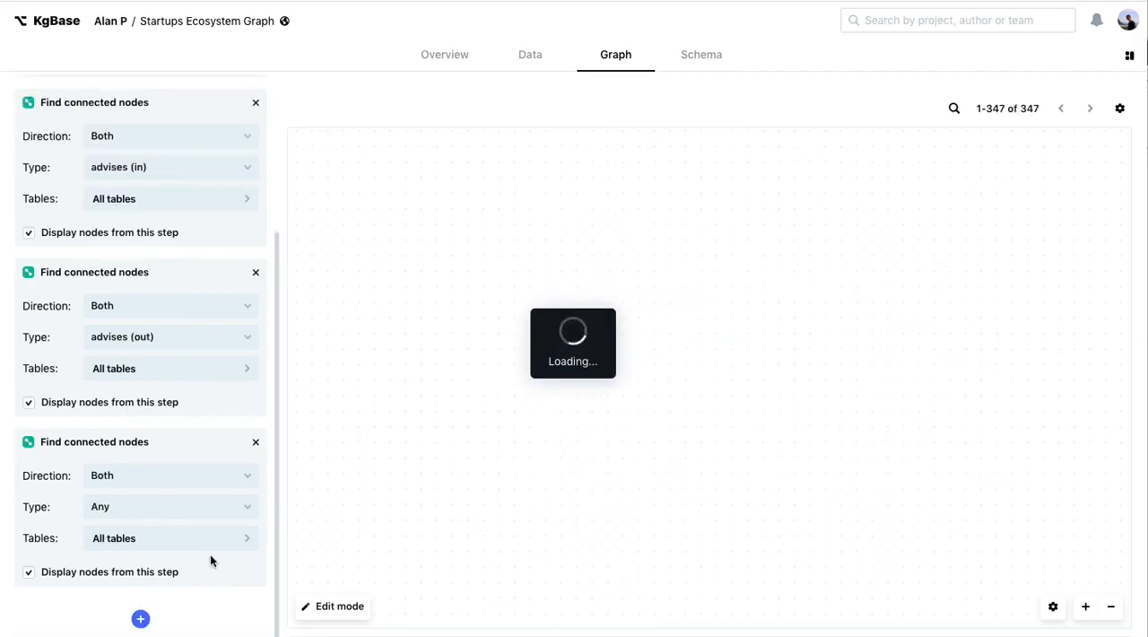
Step: Set the third step's type to 'advises (in)', bringing the graph to 150 nodes
left_click(171, 506)
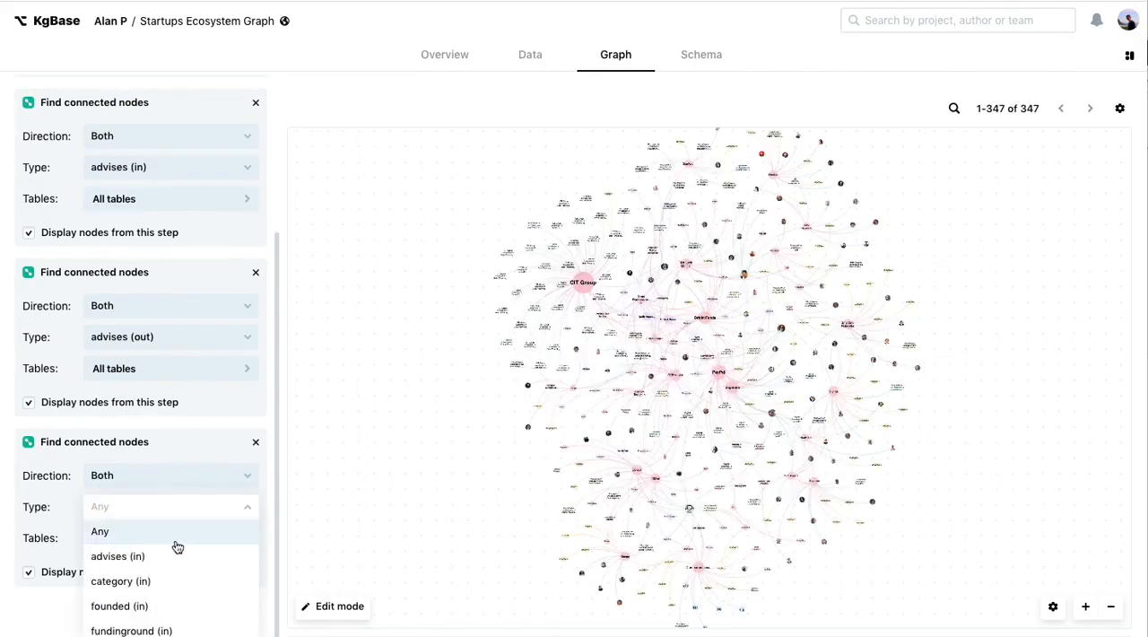
left_click(118, 556)
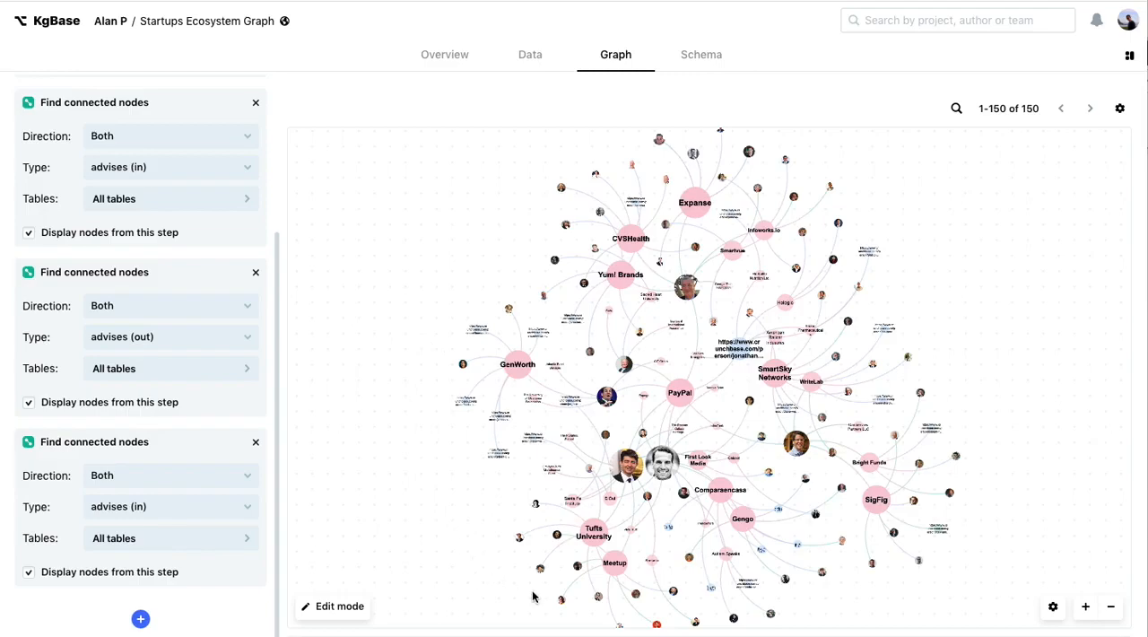
mouse_move(951, 588)
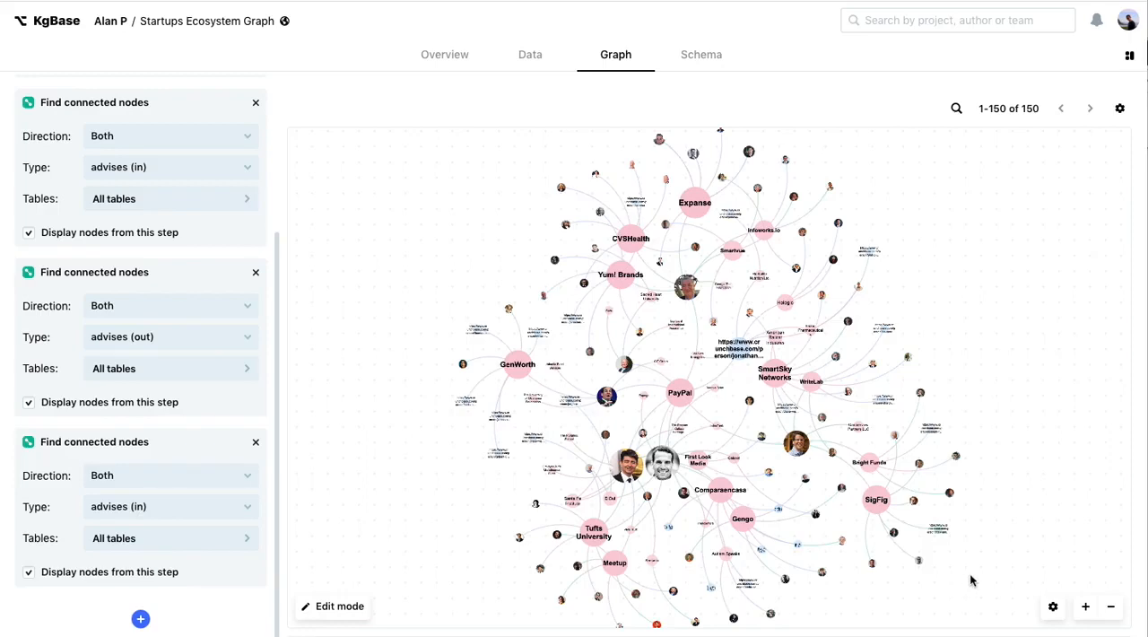
mouse_move(983, 571)
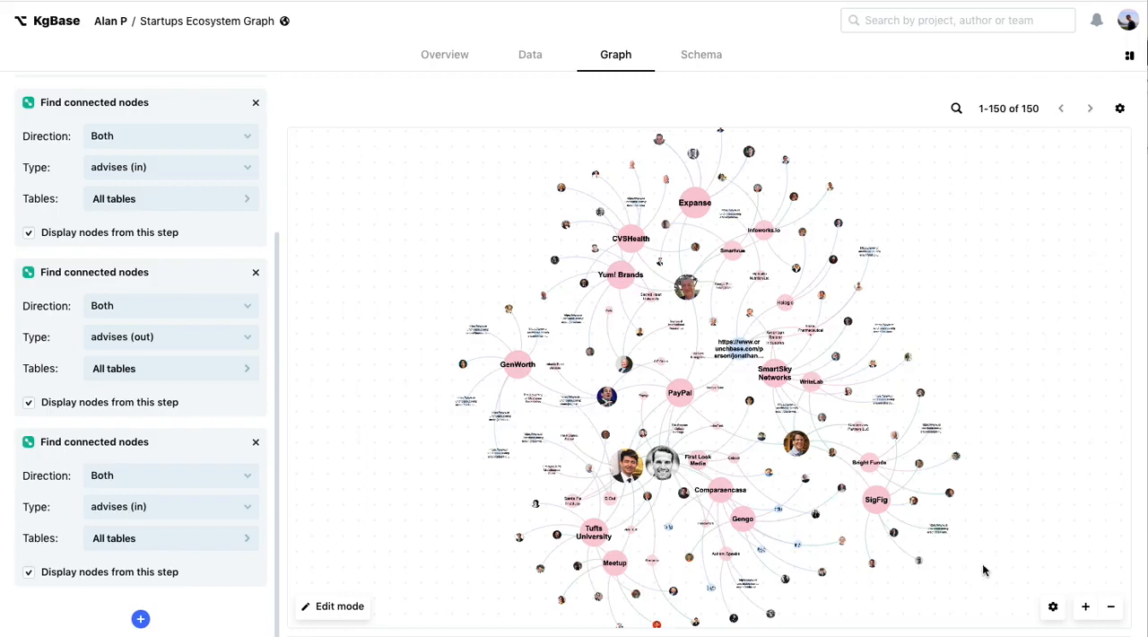